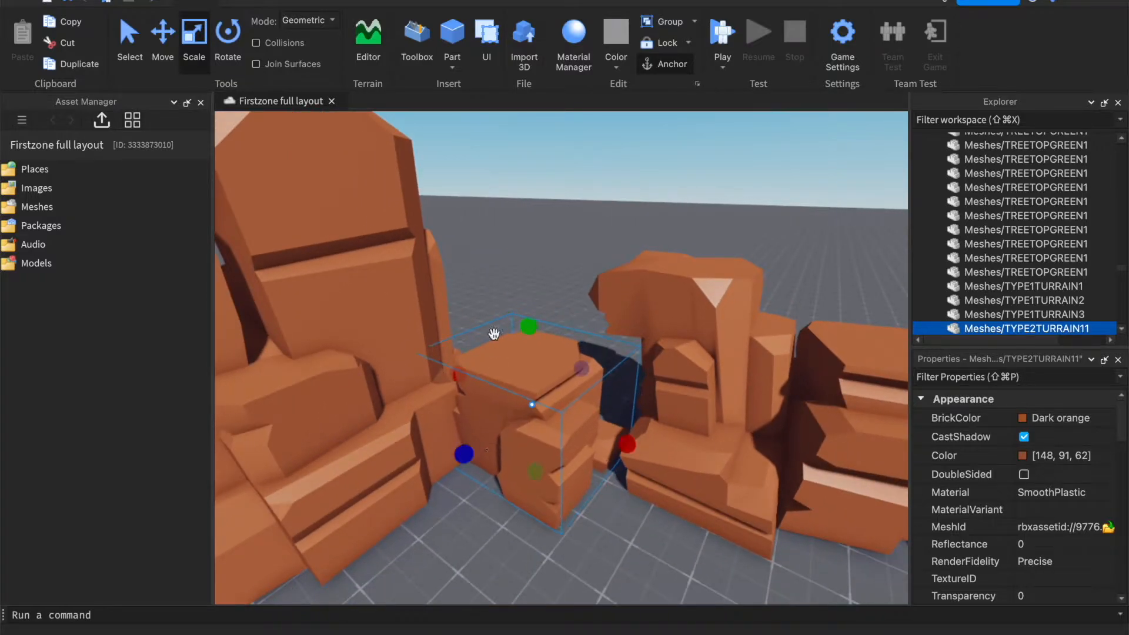
Switch to the Scale tool to resize the TYPE2TURRAIN11 rock mesh.
{"action": "left_click", "coordinate": [227, 32]}
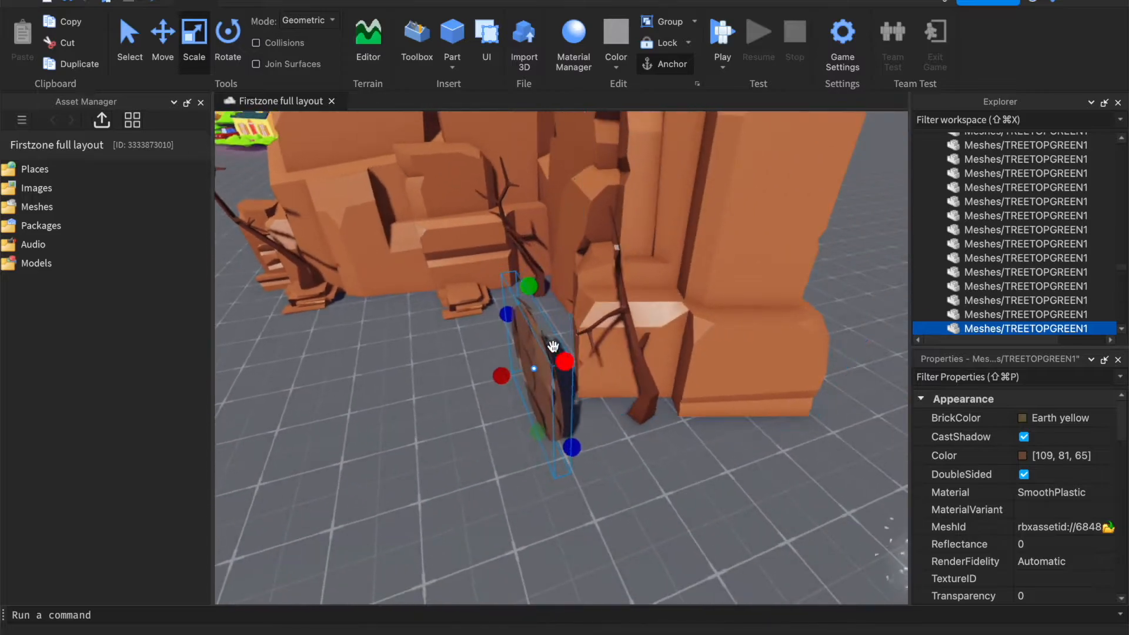
Scale the TREETOPGREEN1 mesh down into a round bush, then switch to the Move tool.
{"action": "left_click_drag", "start_coordinate": [551, 347], "coordinate": [609, 397]}
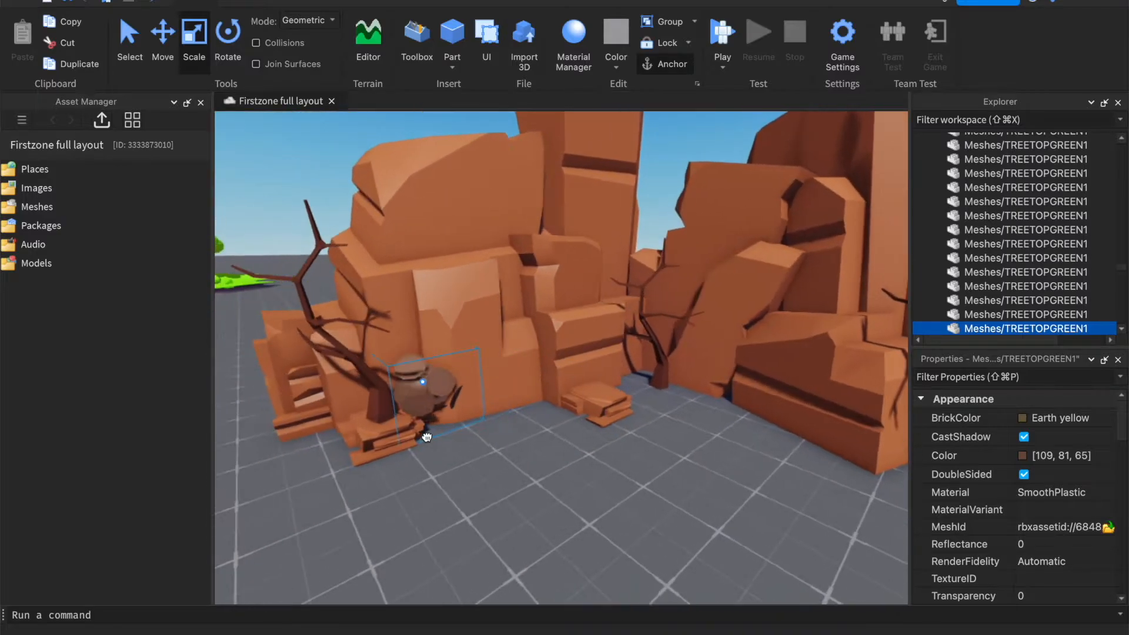
{"action": "left_click", "coordinate": [162, 32]}
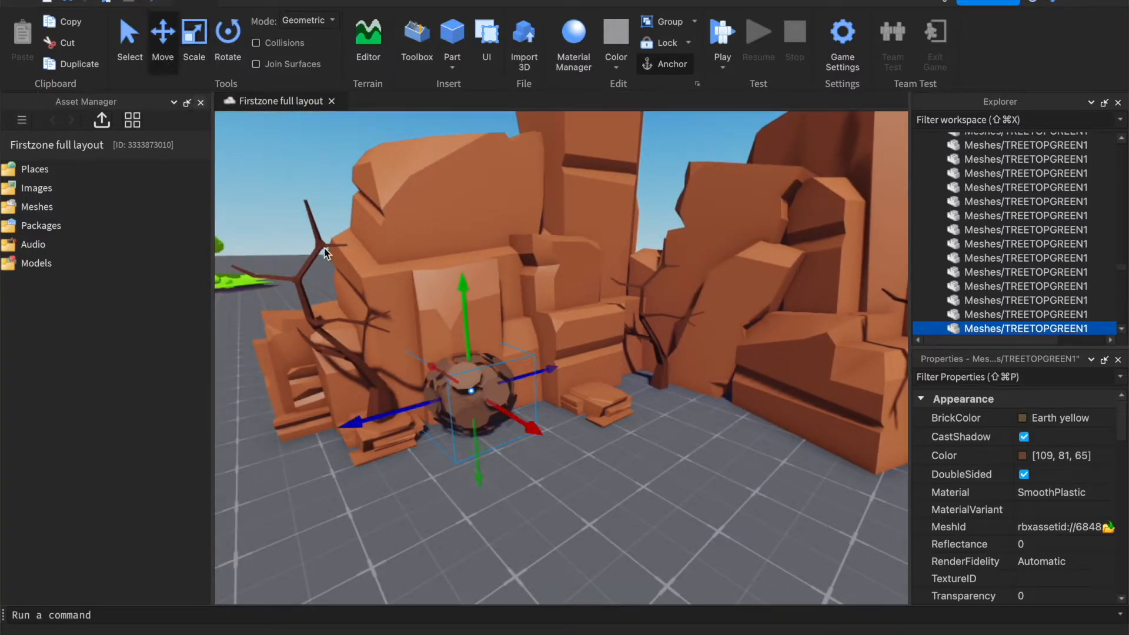